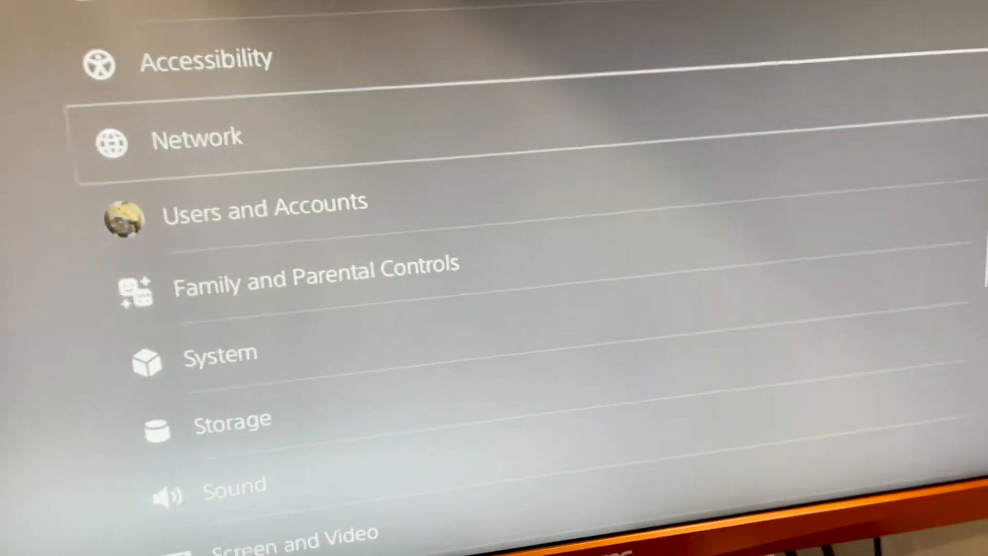
# Step: Select System from the Settings list so its System Software options show
pyautogui.scroll(-3)
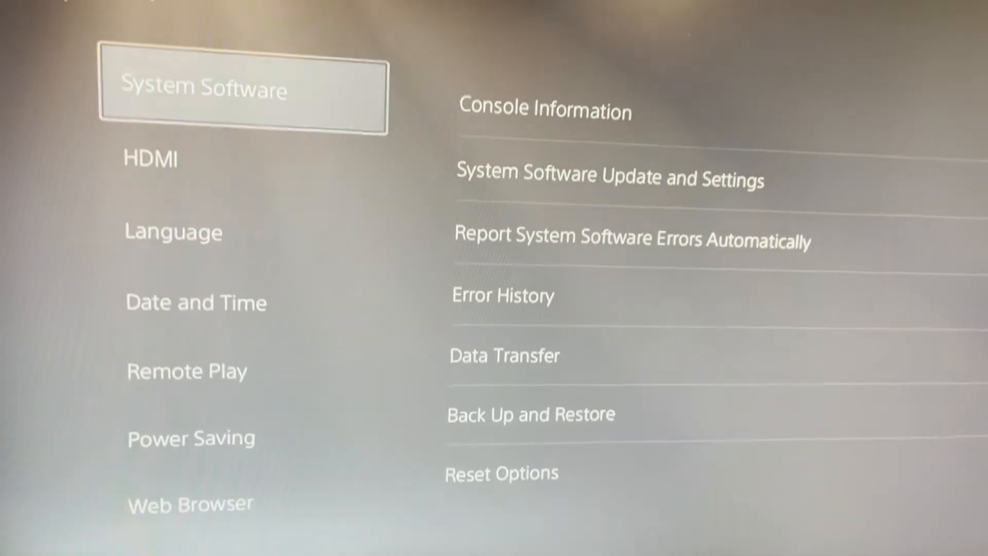
pyautogui.click(151, 159)
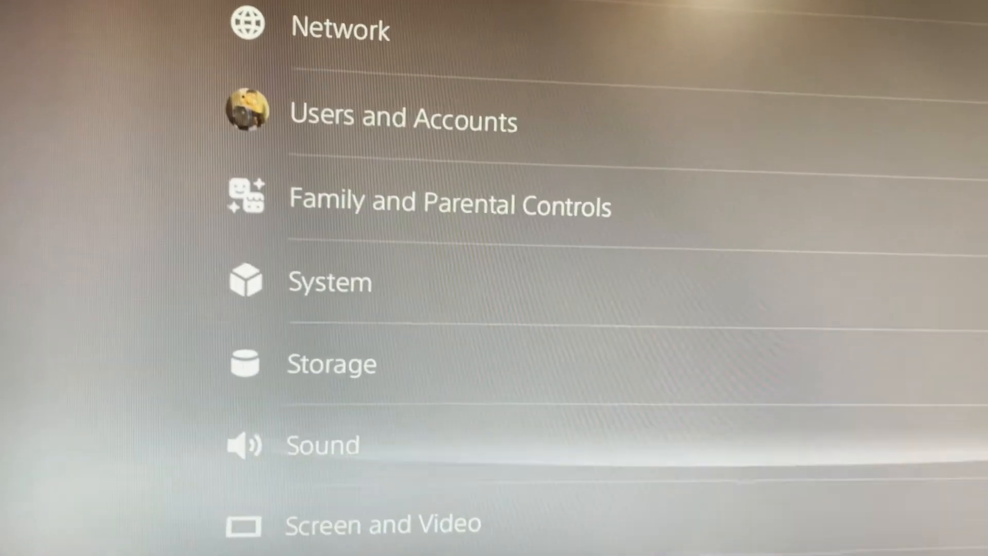
# Step: Set the Audio Output device to the USB Headset (Astro MixAmp Pro)
pyautogui.click(321, 445)
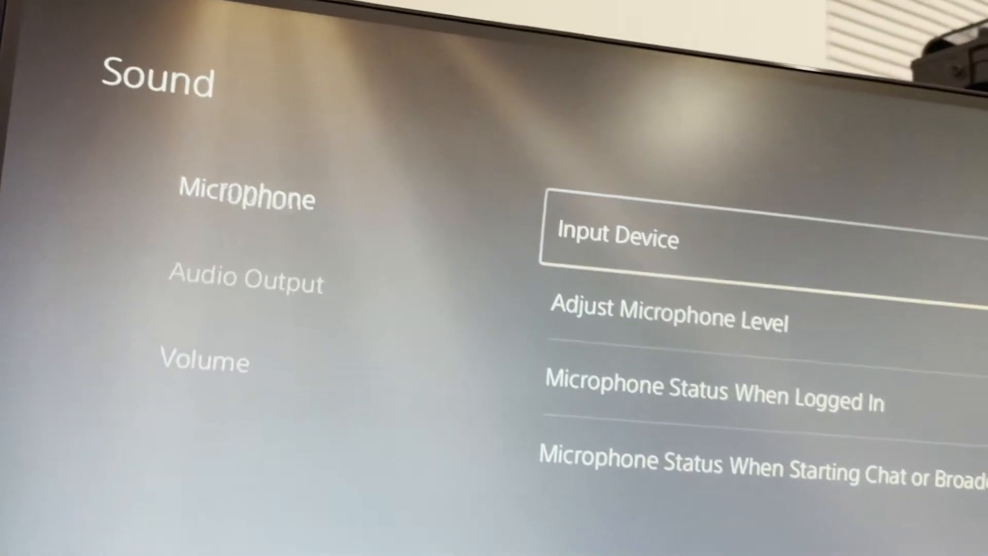
pyautogui.click(246, 279)
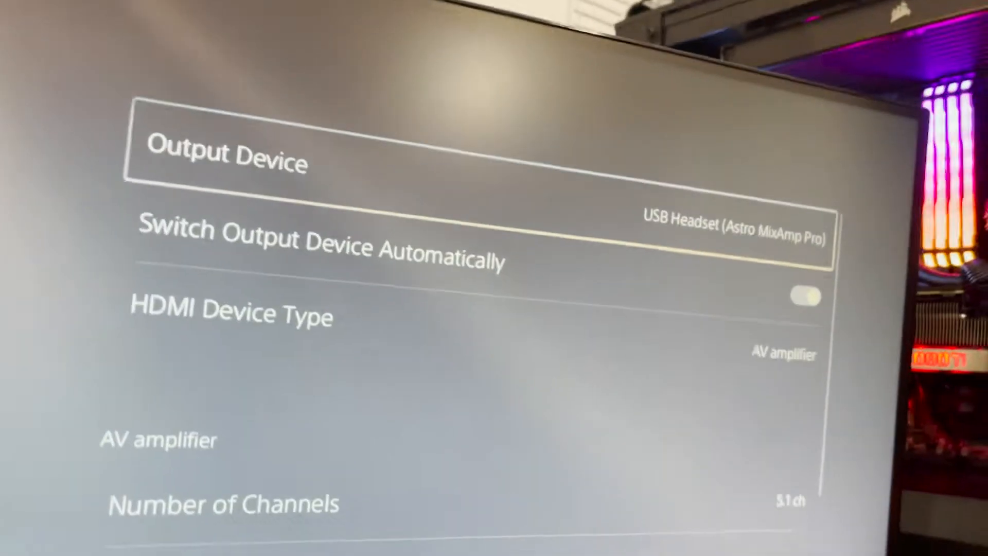
pyautogui.click(223, 157)
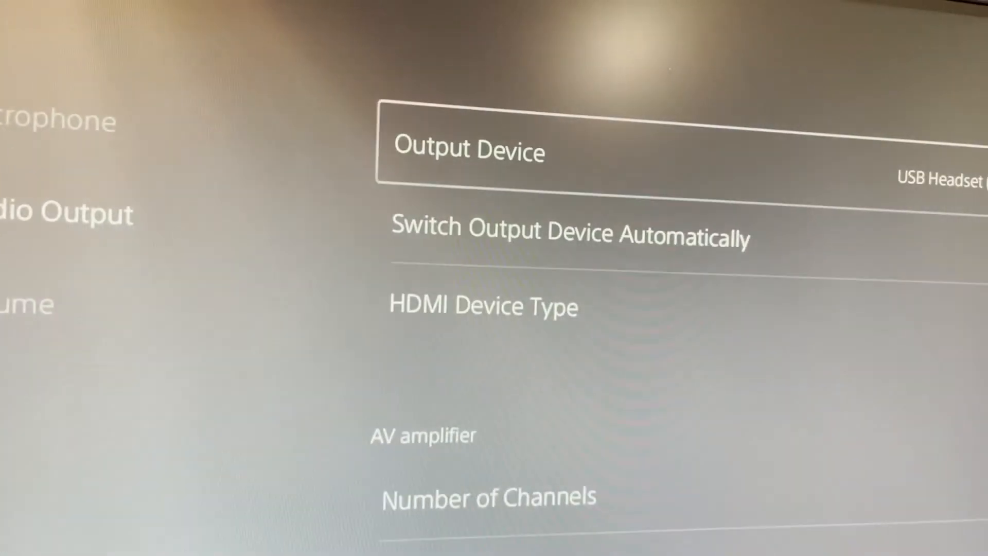
# Step: Keep HDMI Device Type as AV amplifier and reveal the 5.1 ch channel choices
pyautogui.click(469, 152)
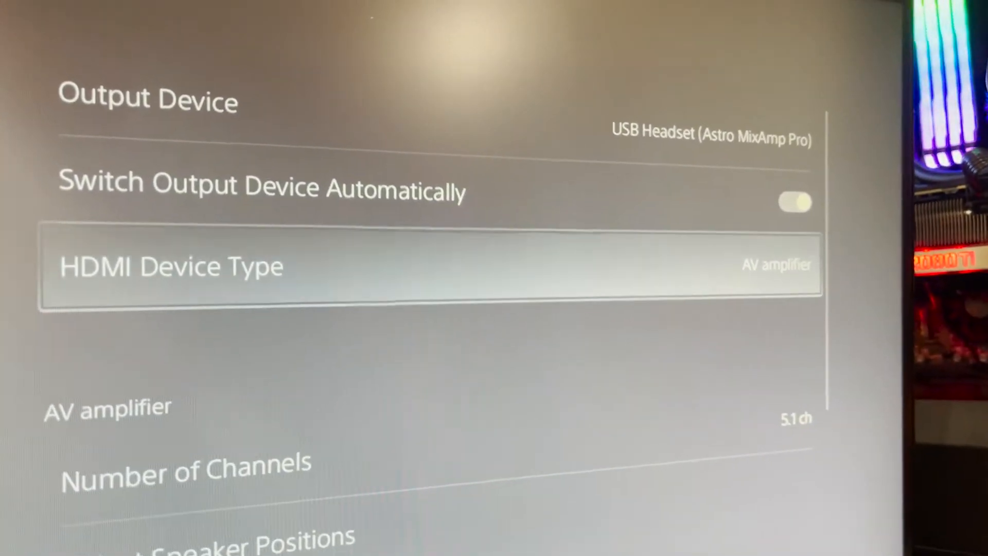
pyautogui.click(170, 265)
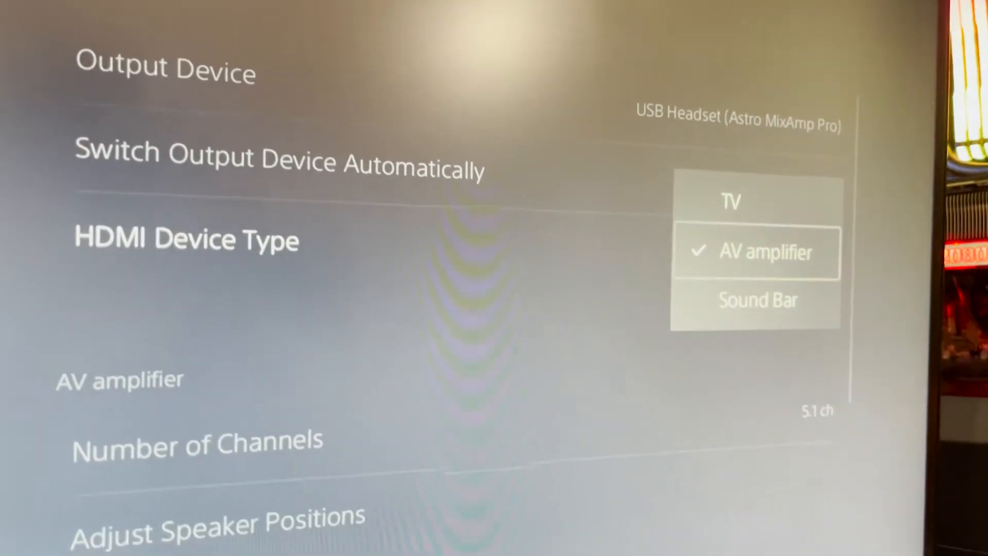
pyautogui.click(757, 253)
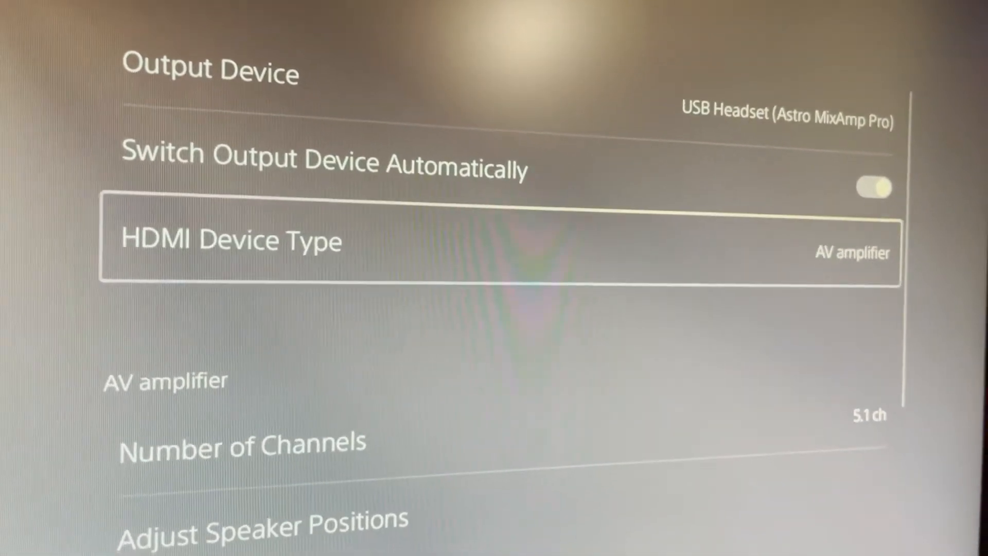
pyautogui.scroll(-3)
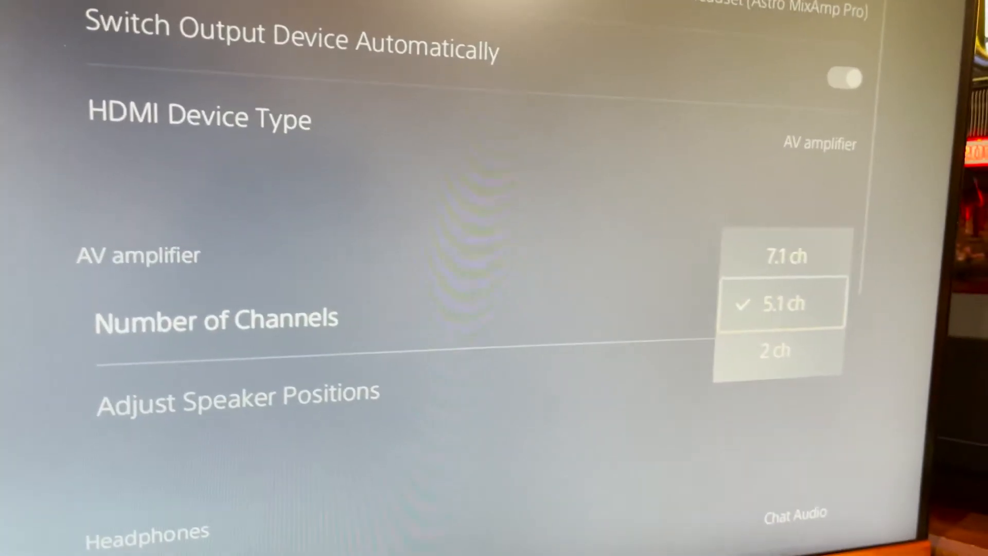
# Step: Confirm 5.1 ch channels and Audio Format (Priority) as Bitstream (Dolby)
pyautogui.click(783, 302)
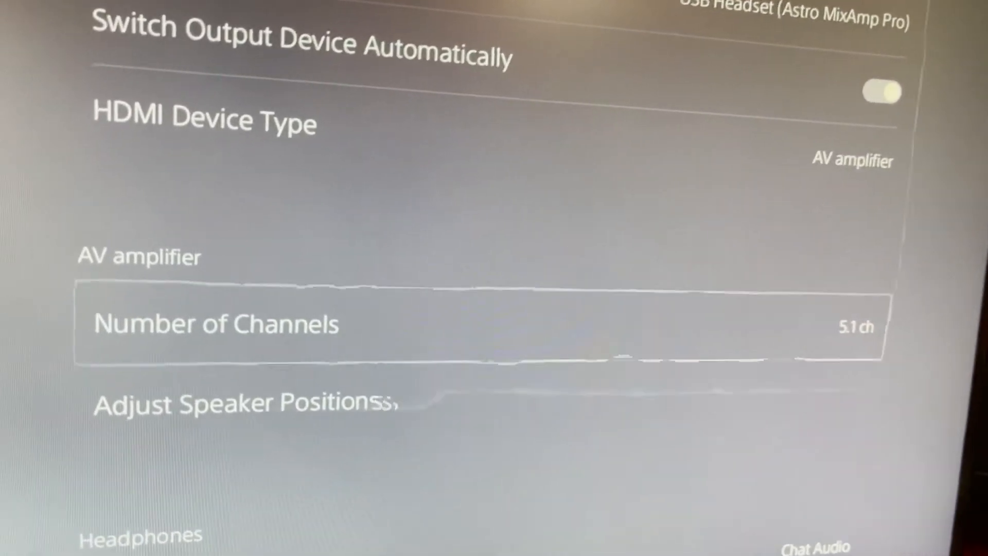
pyautogui.scroll(-3)
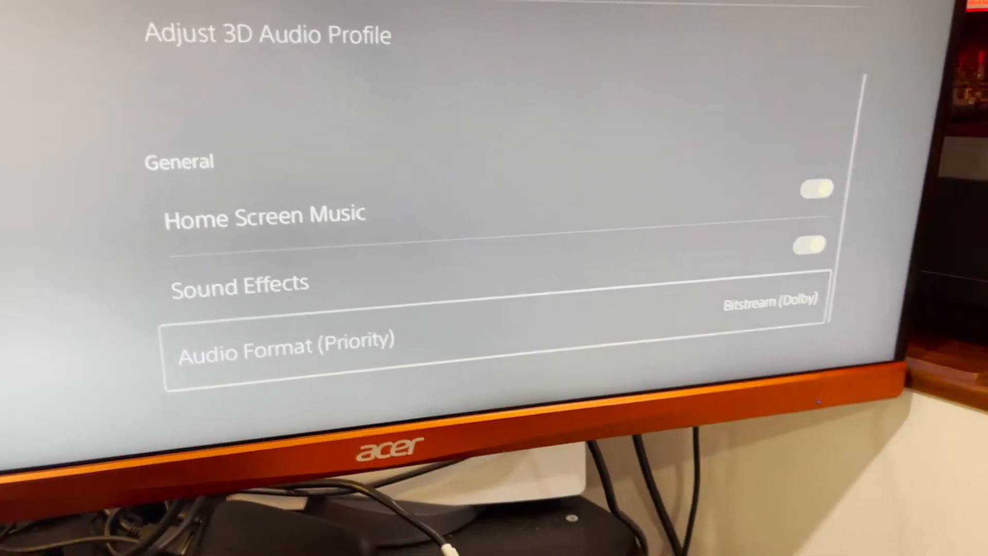
pyautogui.click(285, 346)
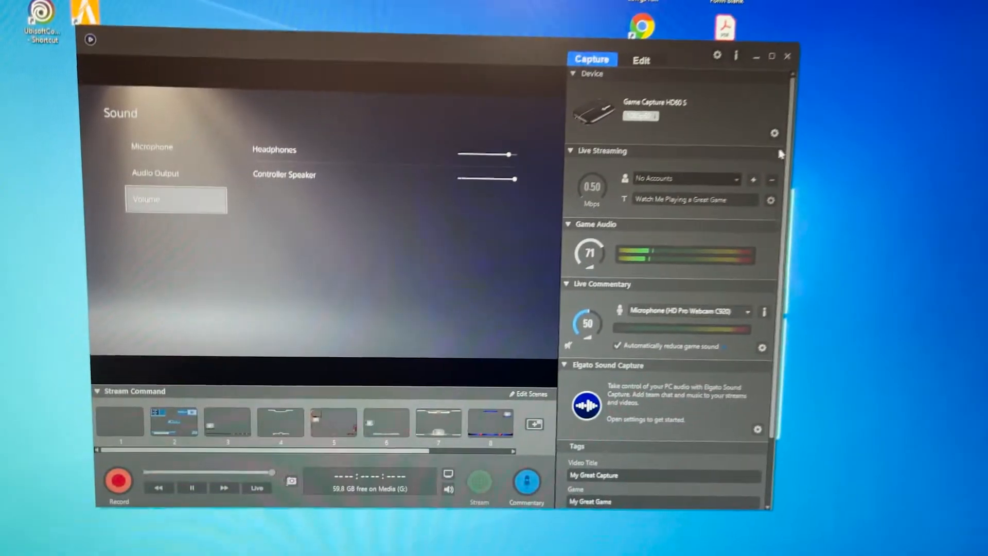
# Step: Set the HD60 S Audio Input to Analog Audio and close the device settings
pyautogui.click(775, 133)
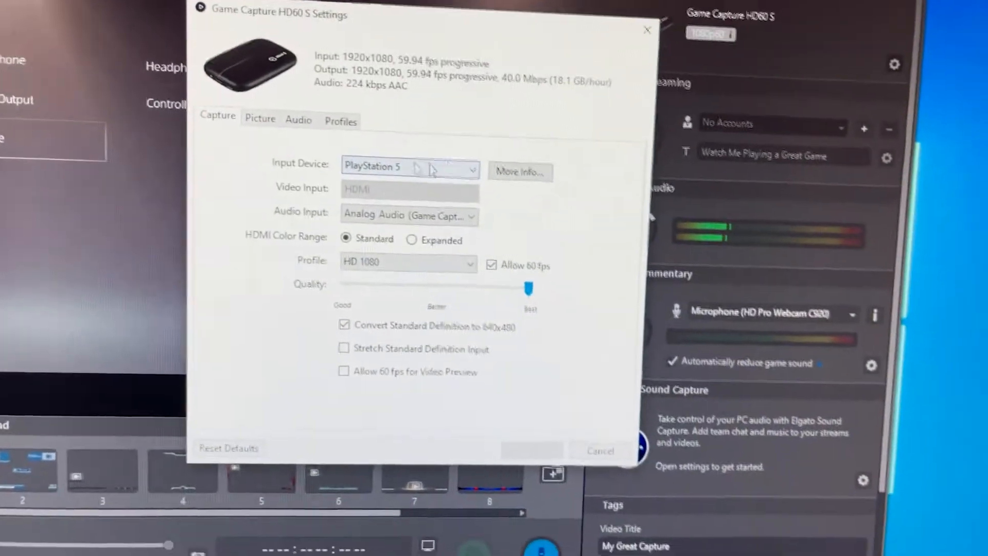
pyautogui.click(410, 166)
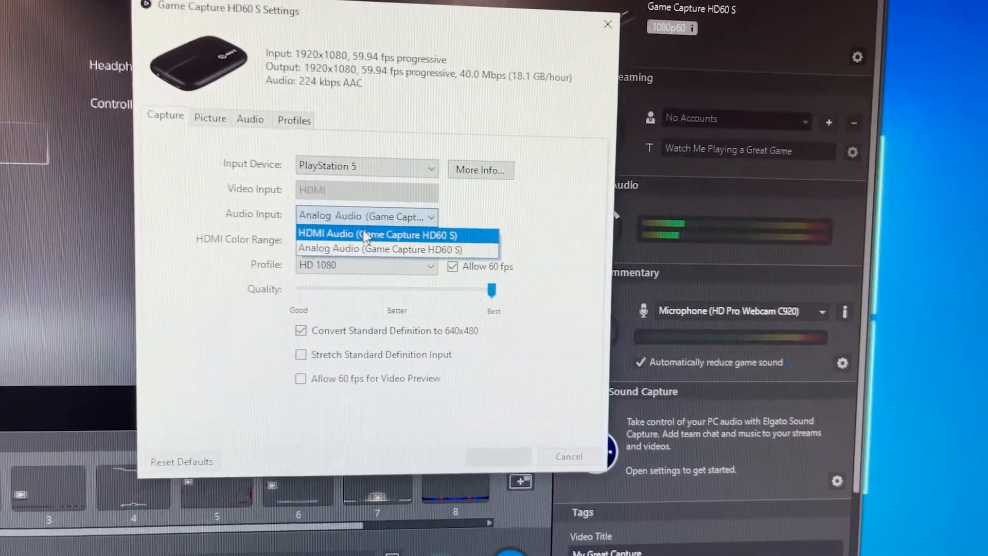
pyautogui.moveTo(366, 249)
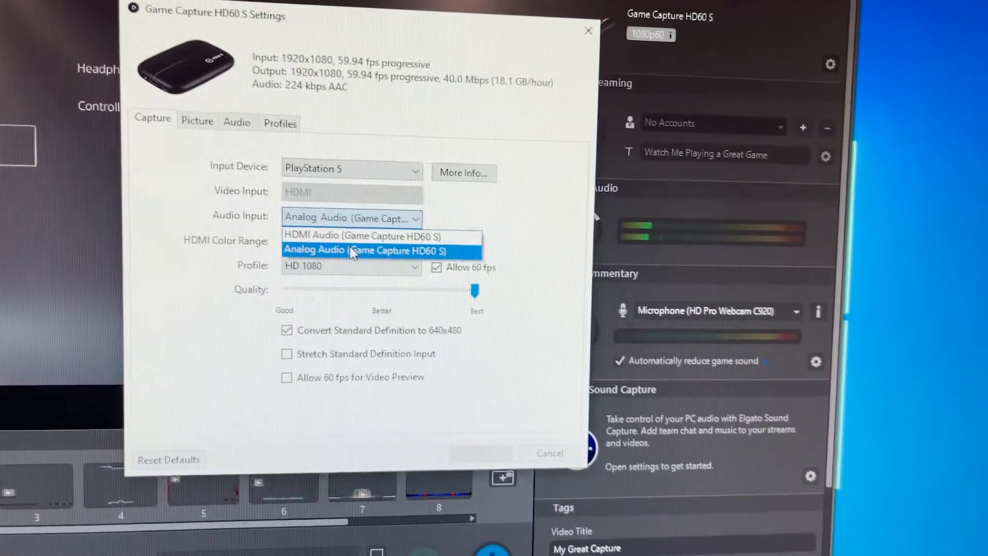
pyautogui.click(350, 249)
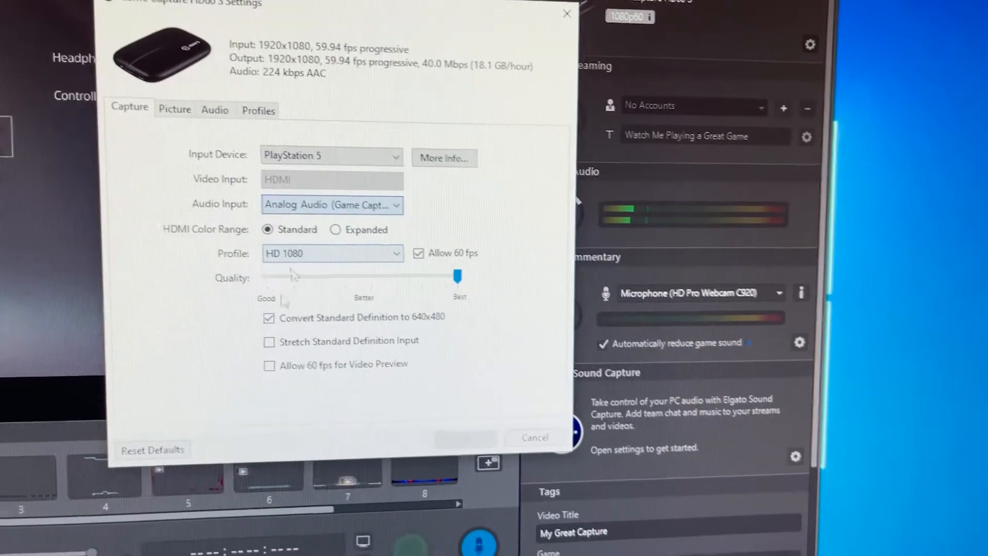
pyautogui.click(330, 254)
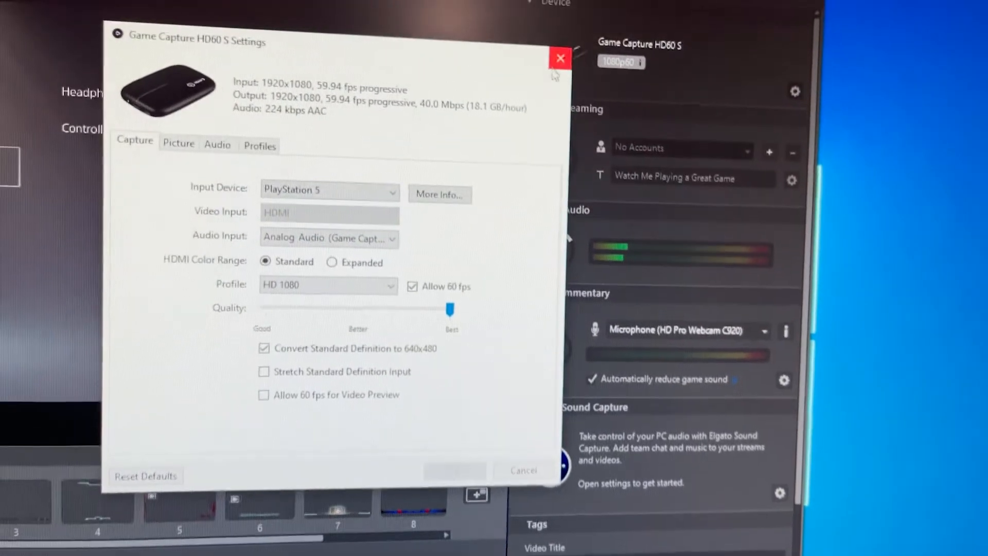
pyautogui.click(560, 58)
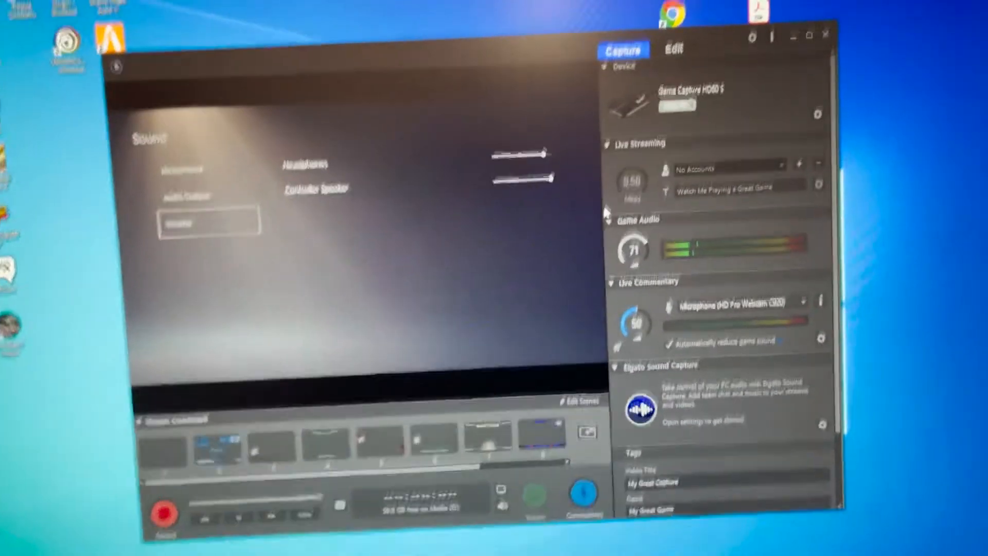